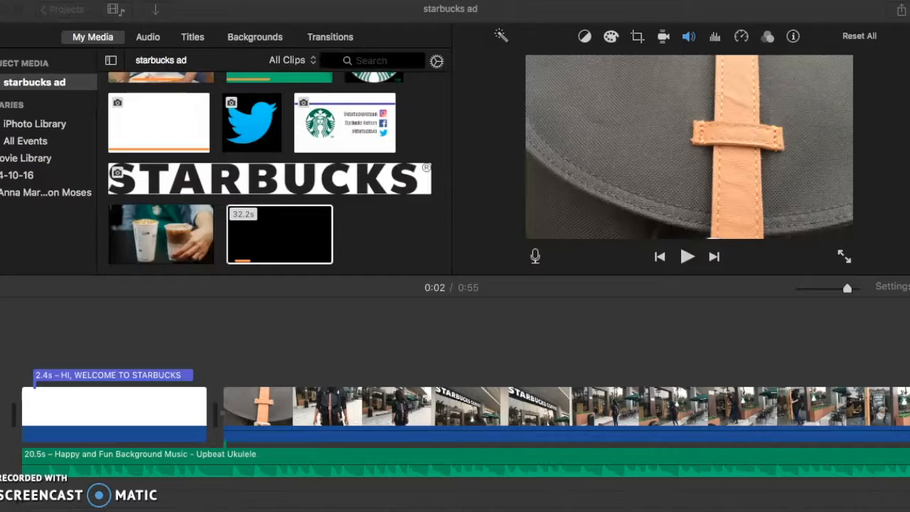
mouse_move(291, 99)
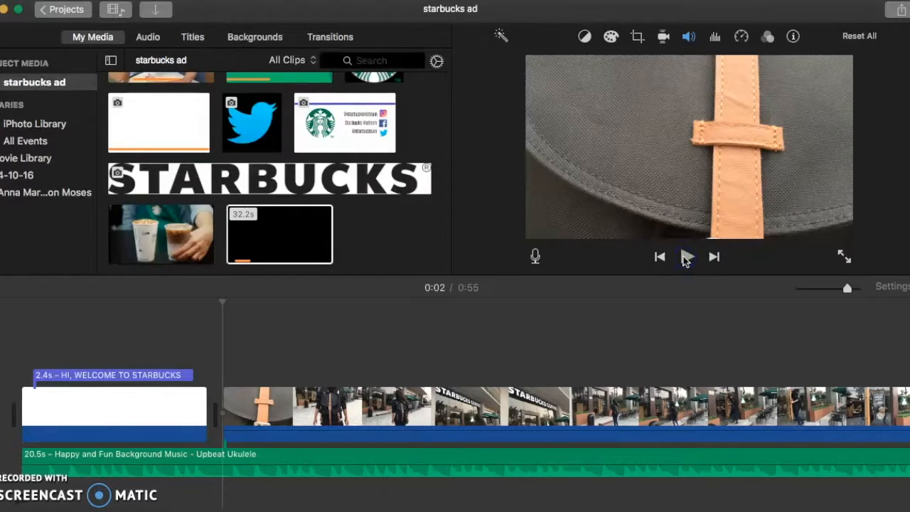
click(686, 256)
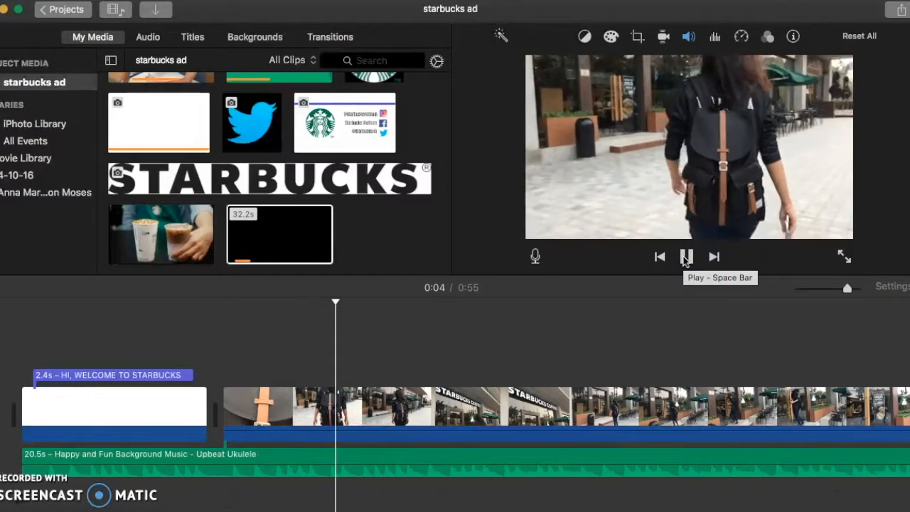
click(685, 256)
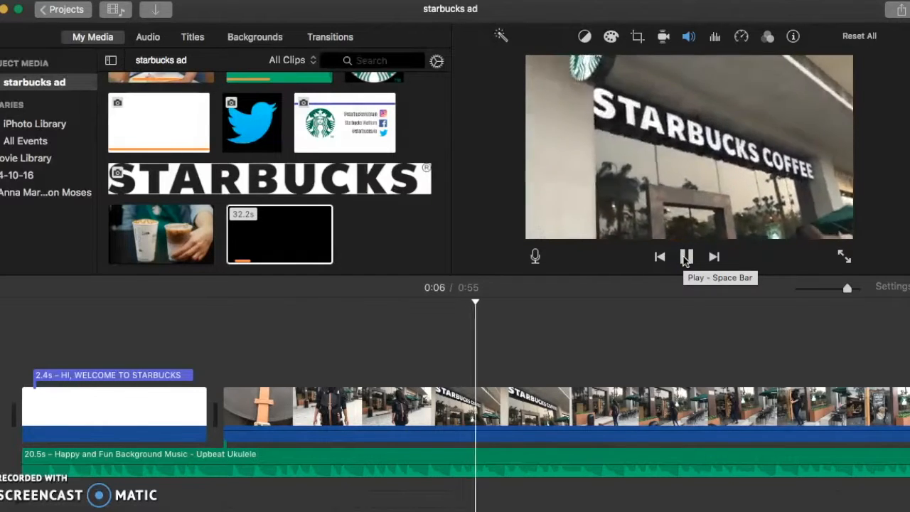
click(686, 256)
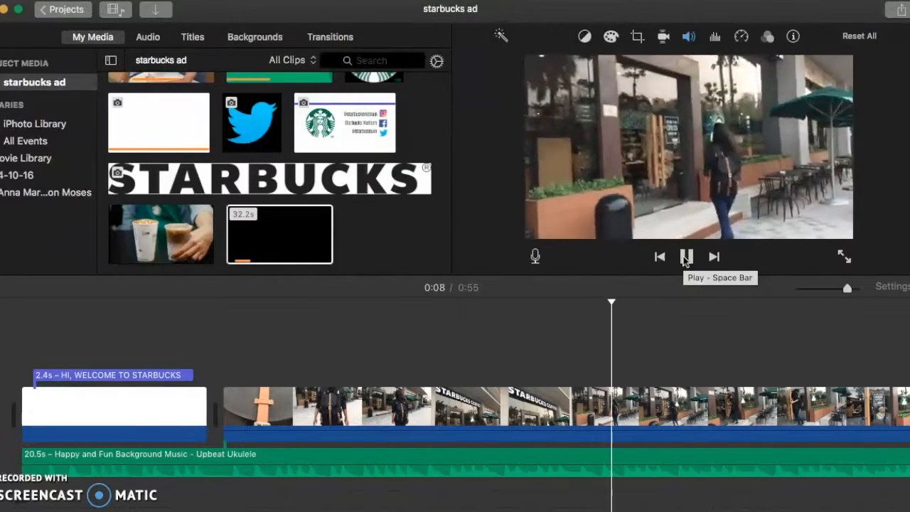
click(685, 256)
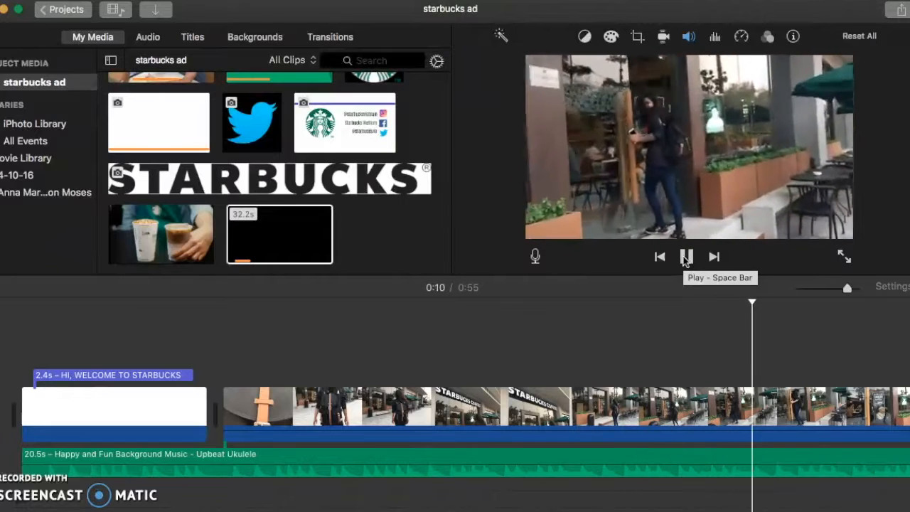
click(686, 256)
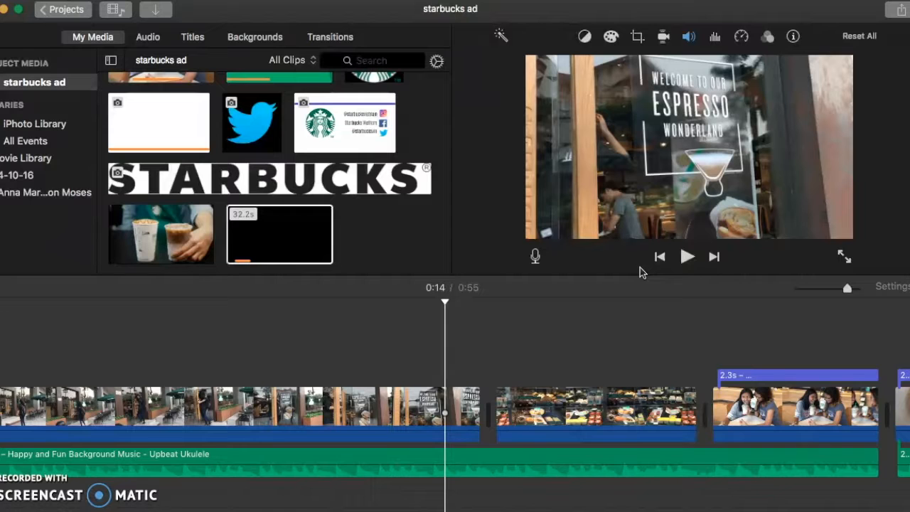
click(687, 257)
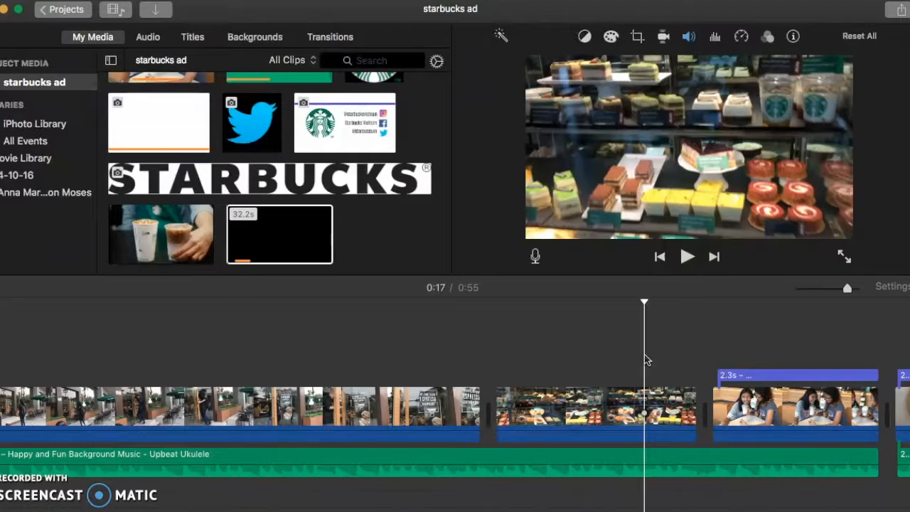
click(687, 256)
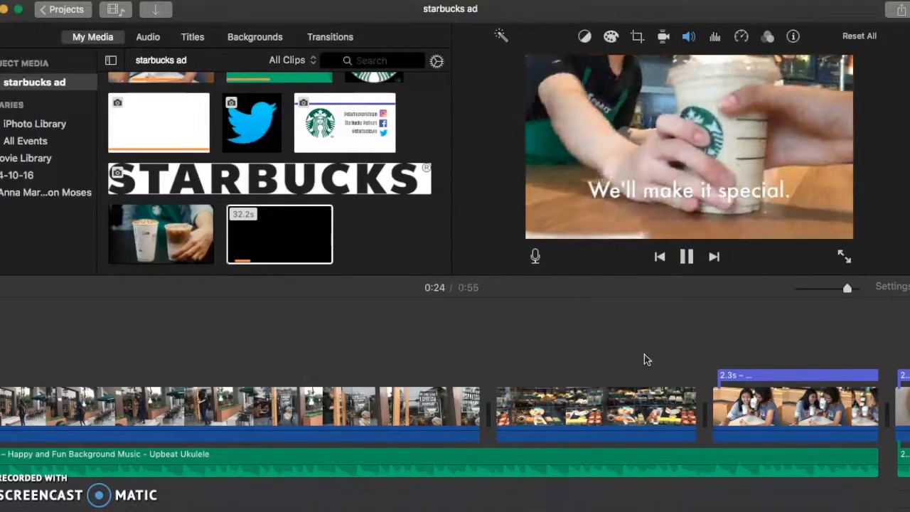
click(687, 256)
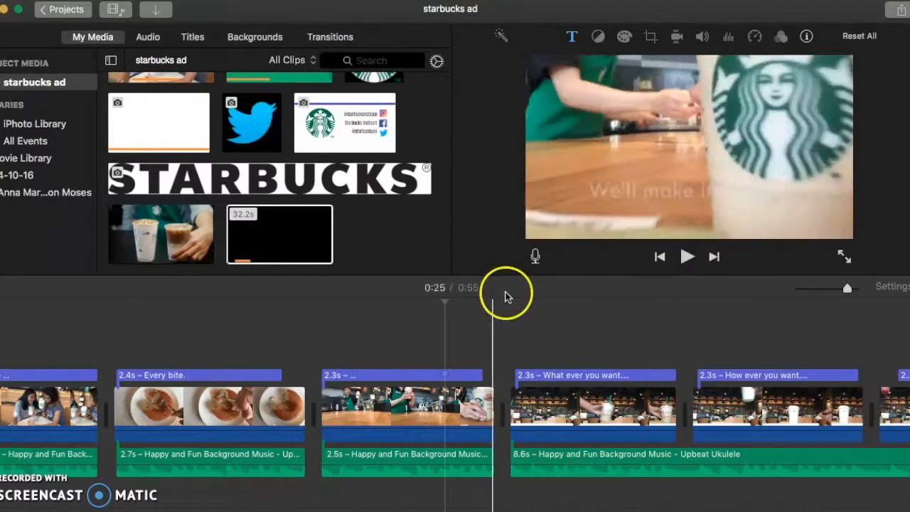
click(687, 256)
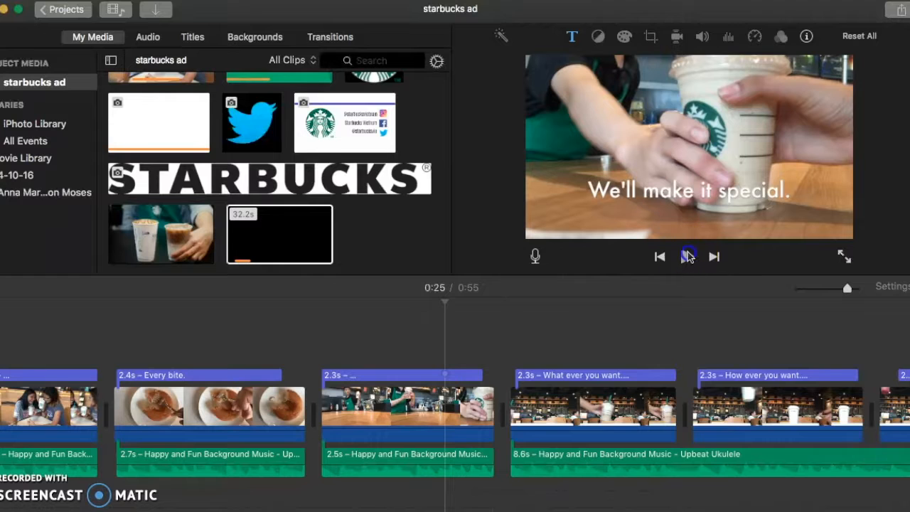
click(689, 256)
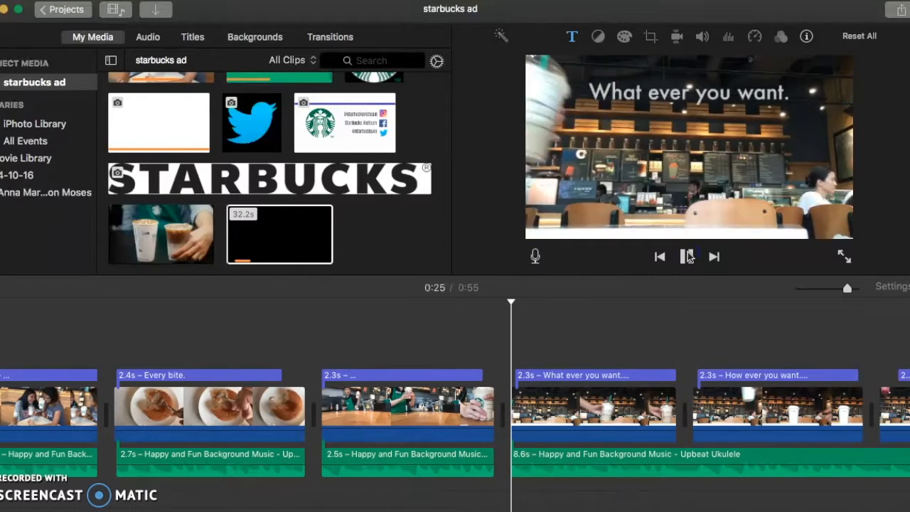
click(687, 257)
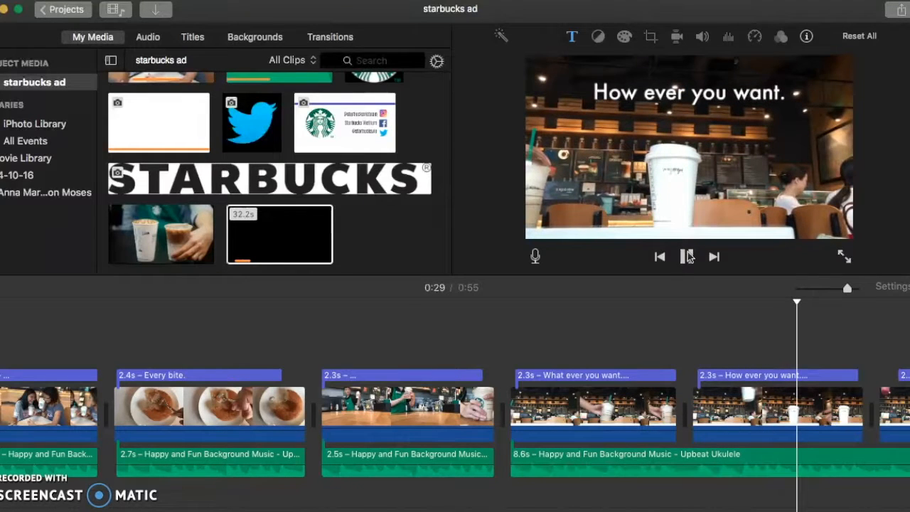
click(687, 256)
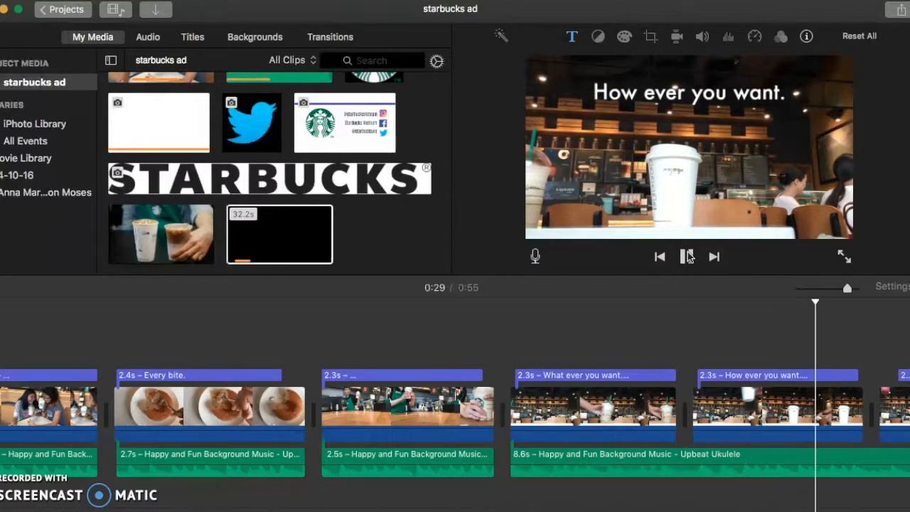
click(688, 256)
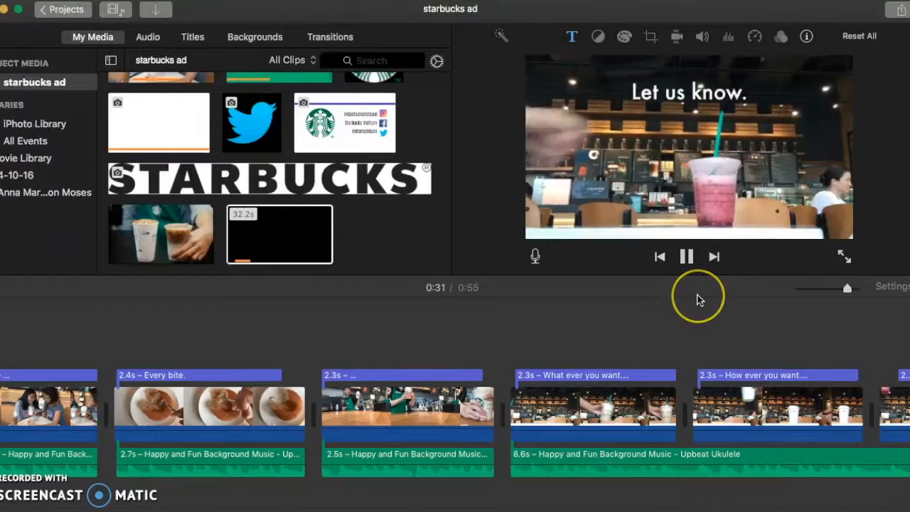
click(688, 256)
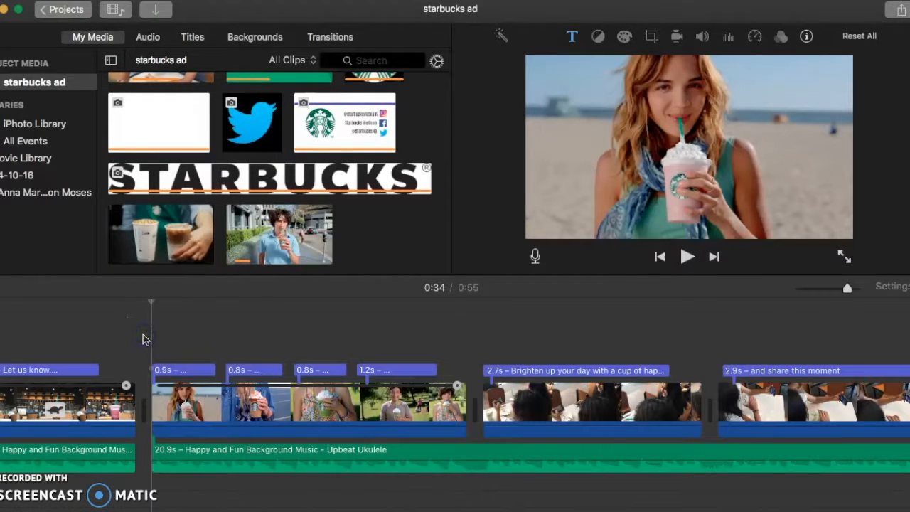
mouse_move(686, 257)
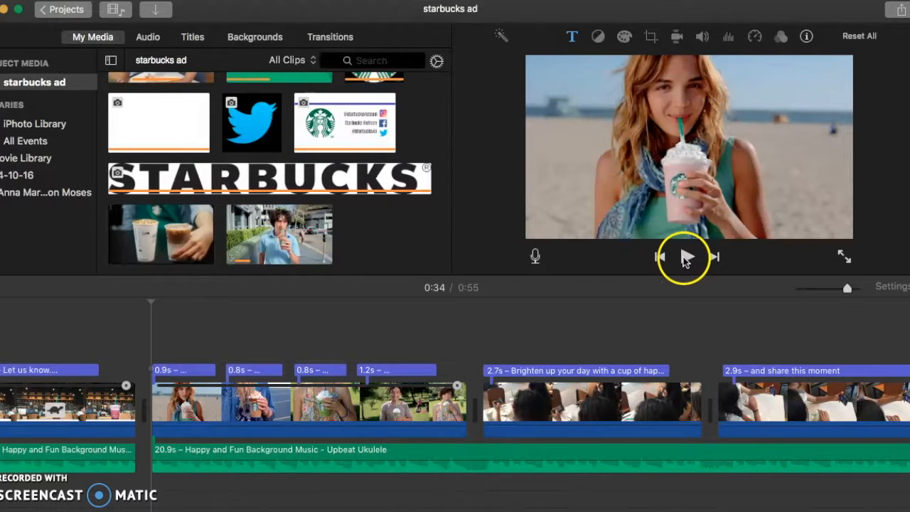
click(686, 256)
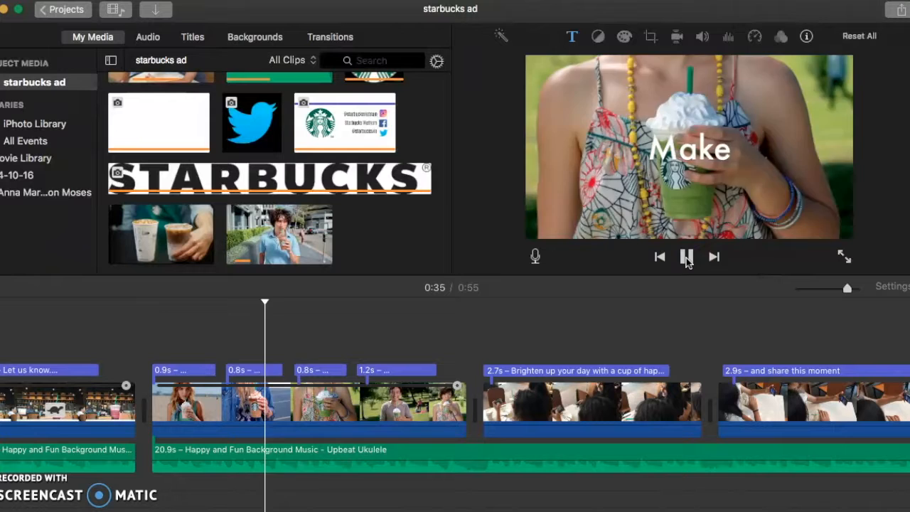
click(686, 256)
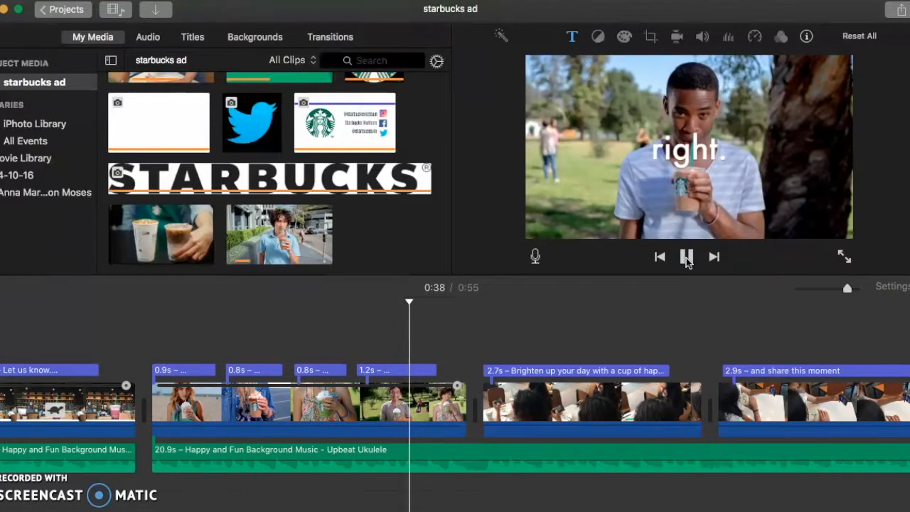
click(687, 256)
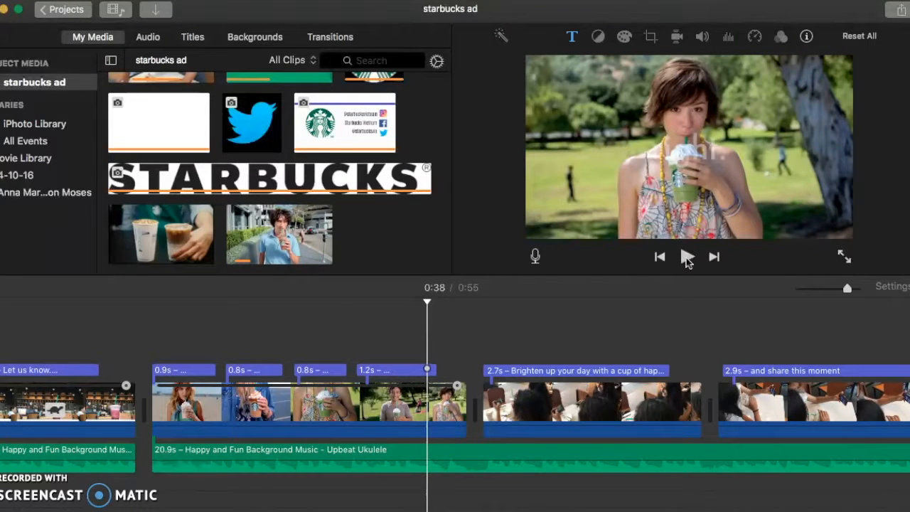
mouse_move(640, 259)
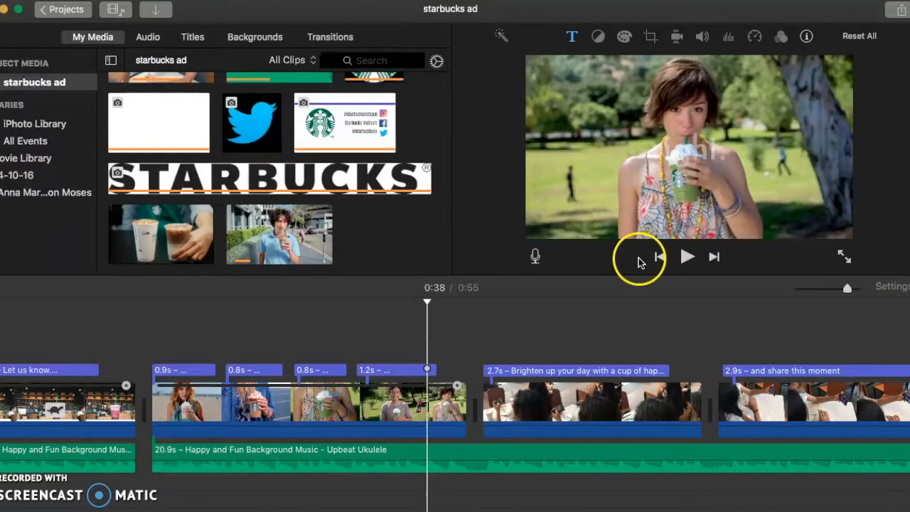
click(245, 381)
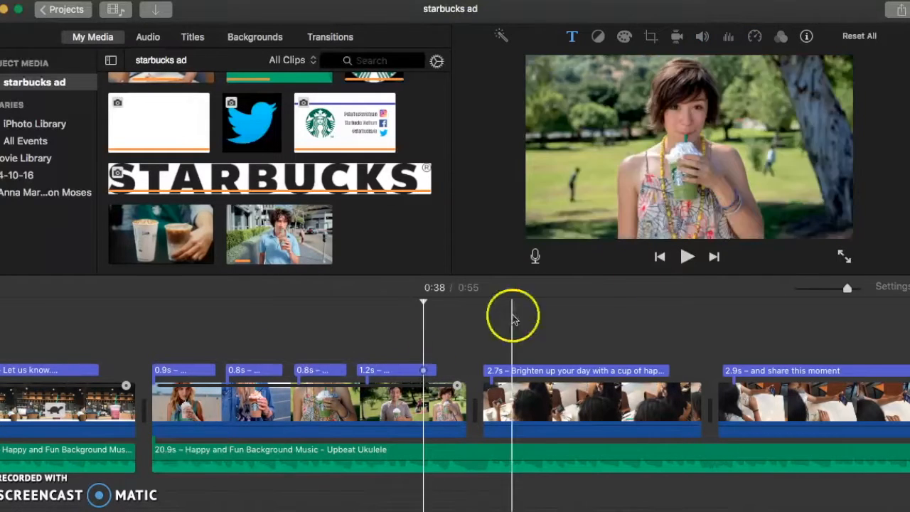
click(687, 256)
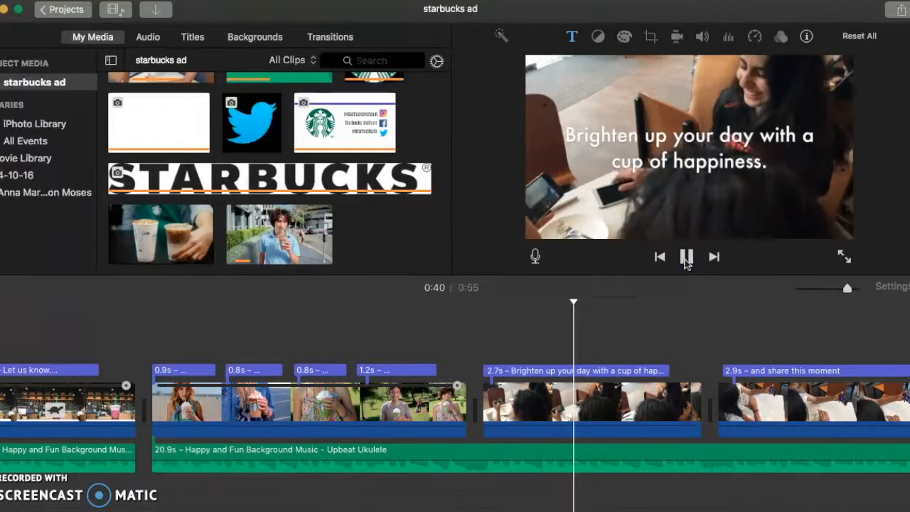
click(686, 256)
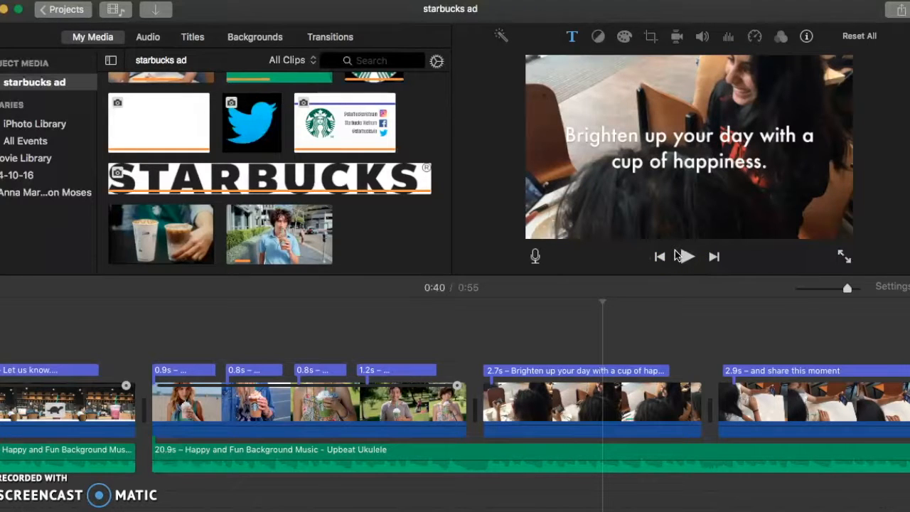
click(685, 256)
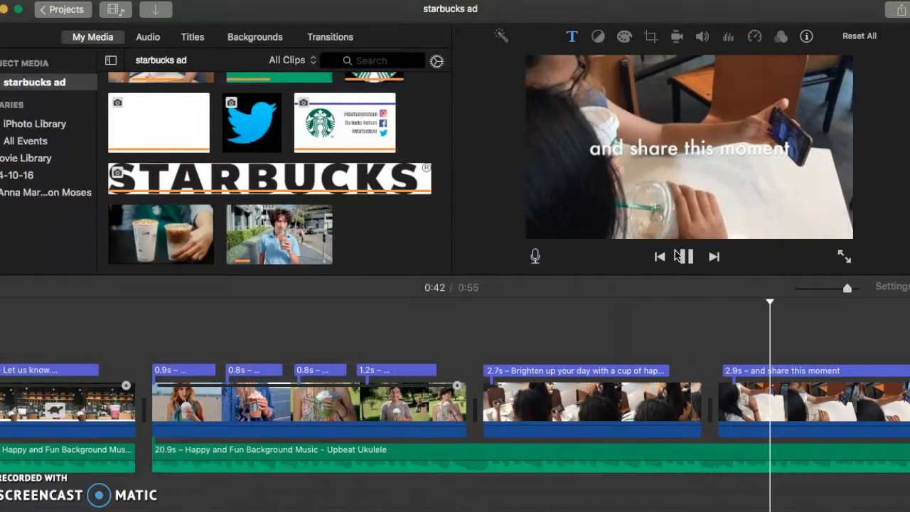
click(686, 256)
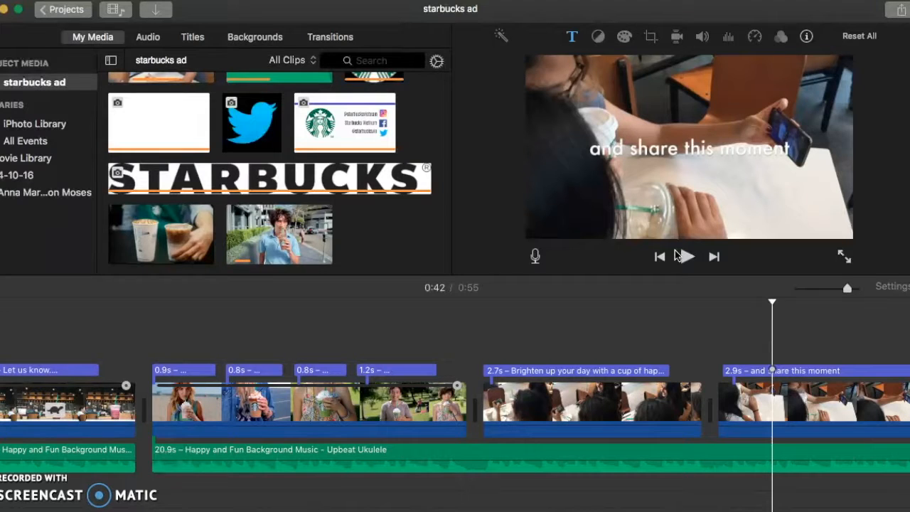
click(686, 256)
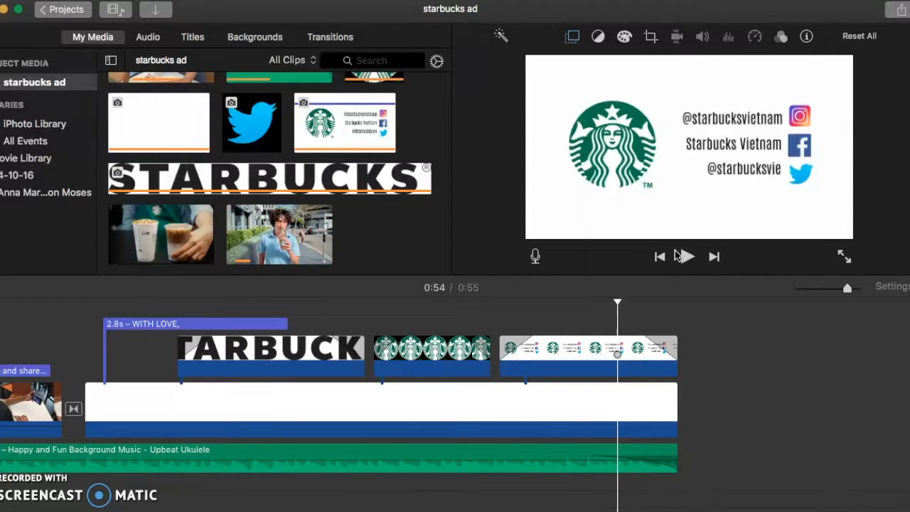
click(686, 256)
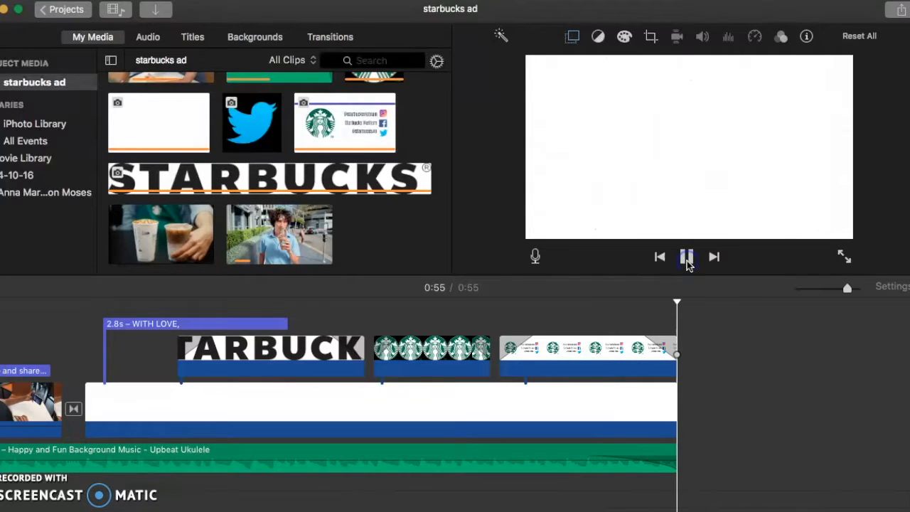
click(687, 256)
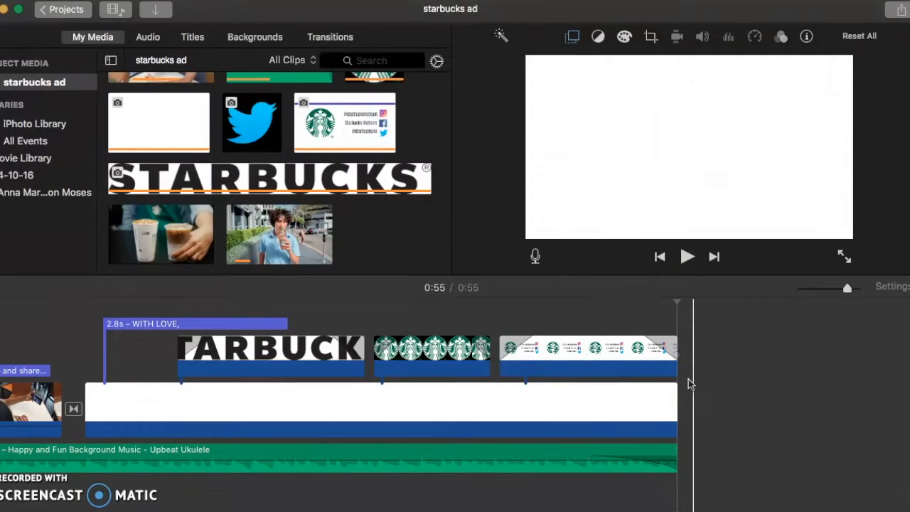